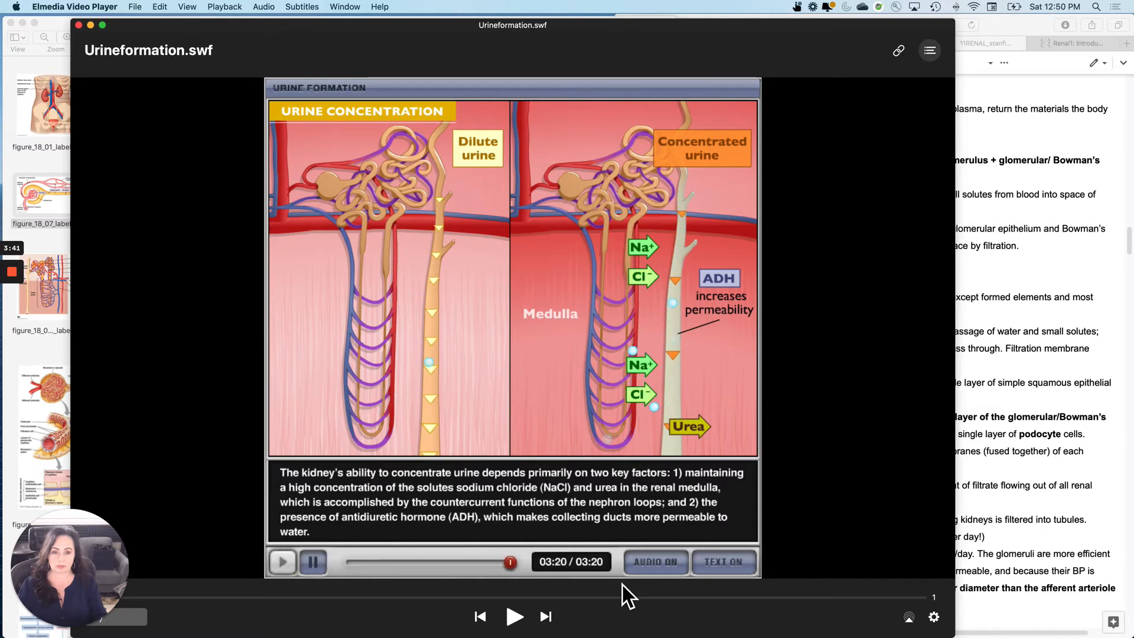
mouse_move(149, 156)
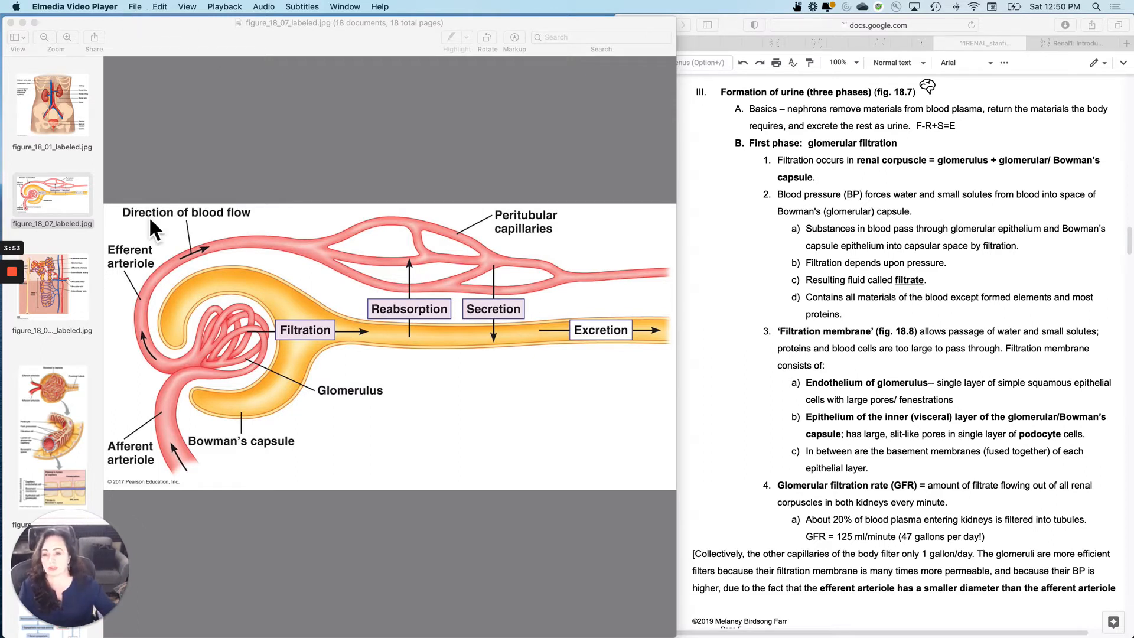
mouse_move(301, 359)
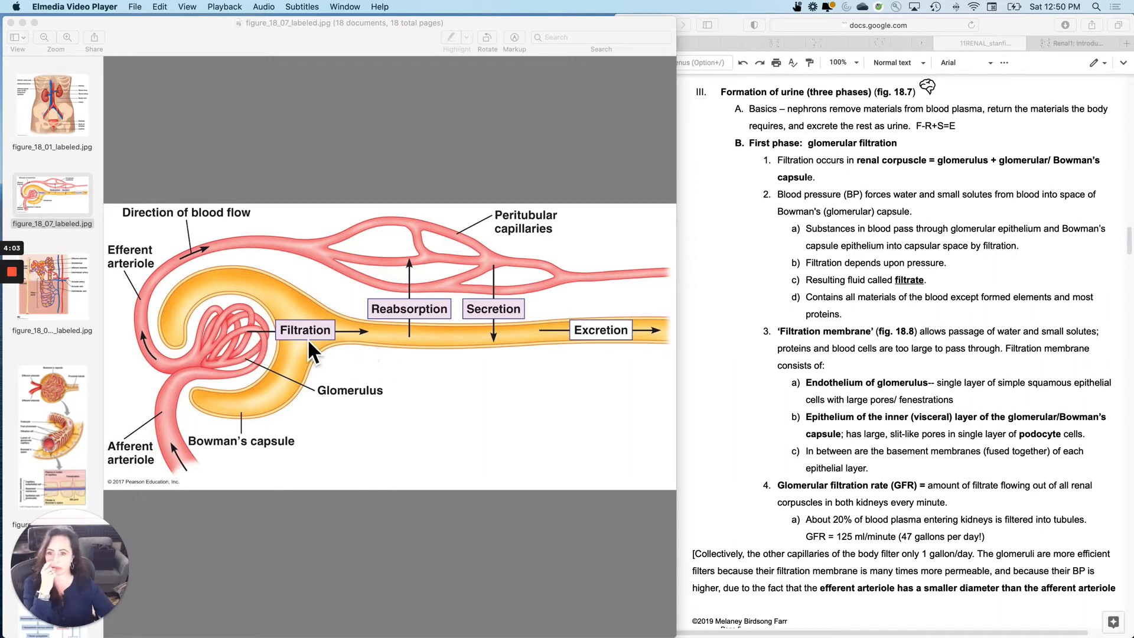
mouse_move(252, 351)
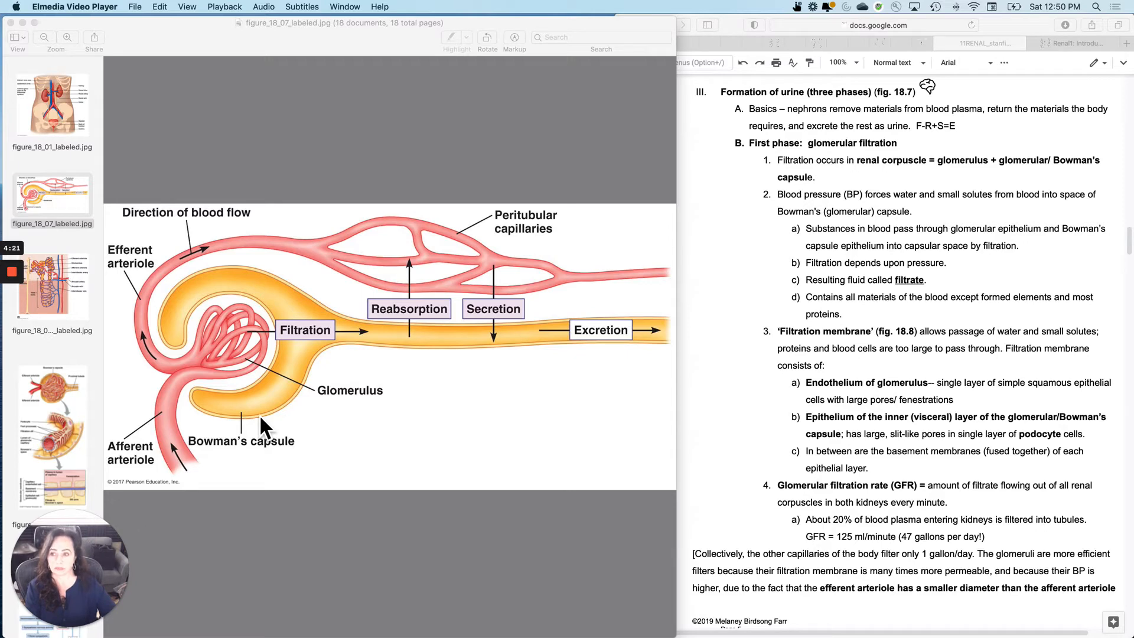
Step: Show the figure_18_06b nephron blood supply figure with peritubular capillaries and vasa recta
click(52, 284)
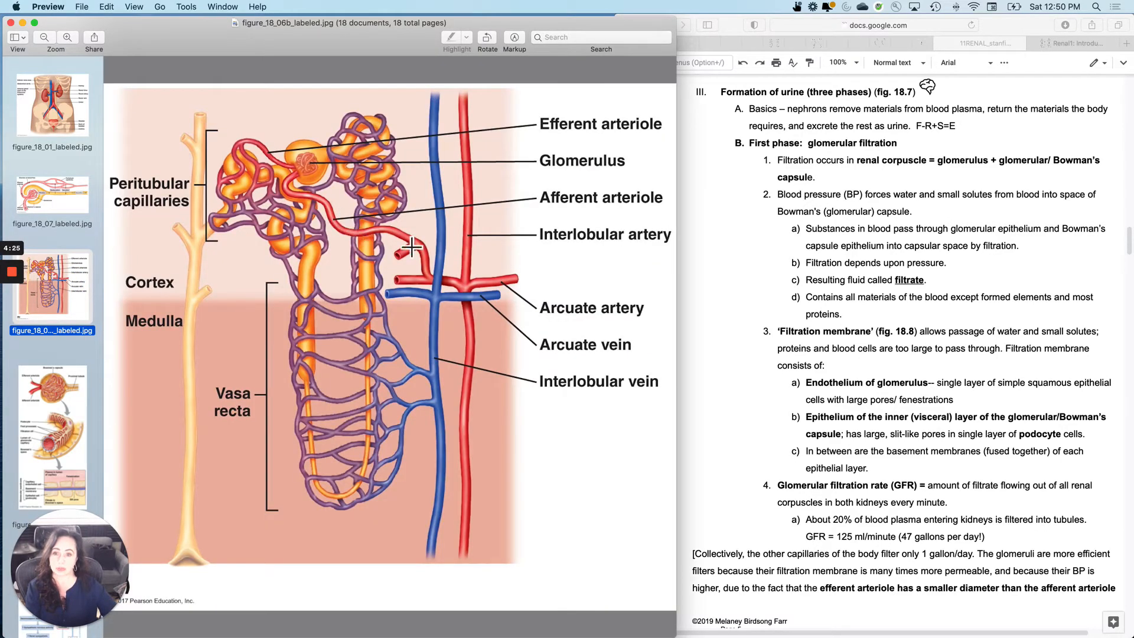
mouse_move(447, 276)
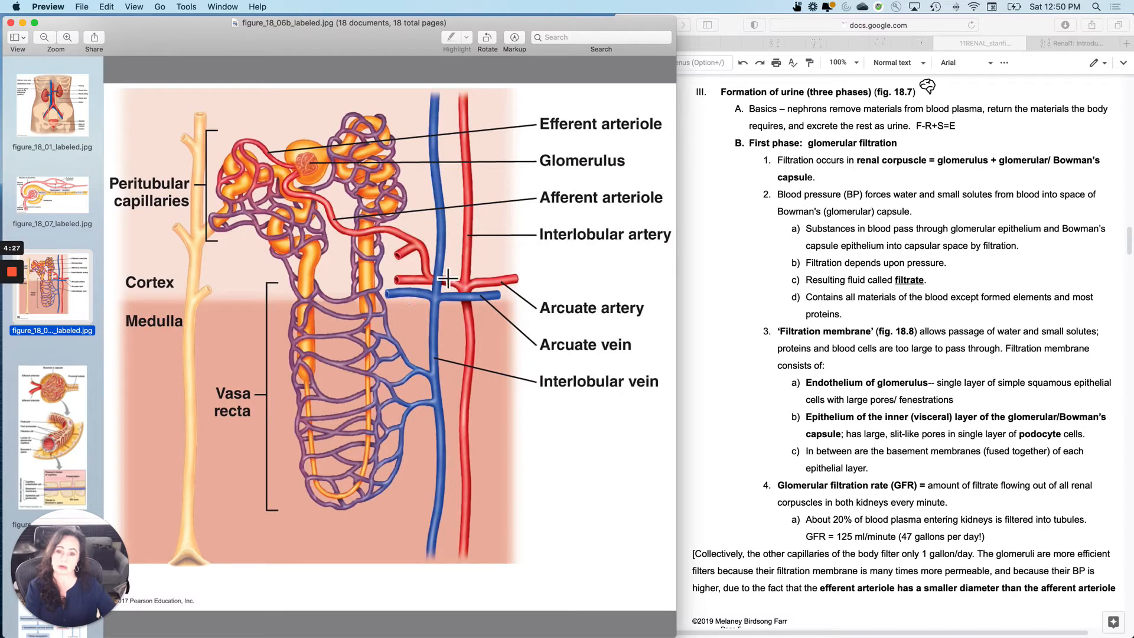
mouse_move(307, 189)
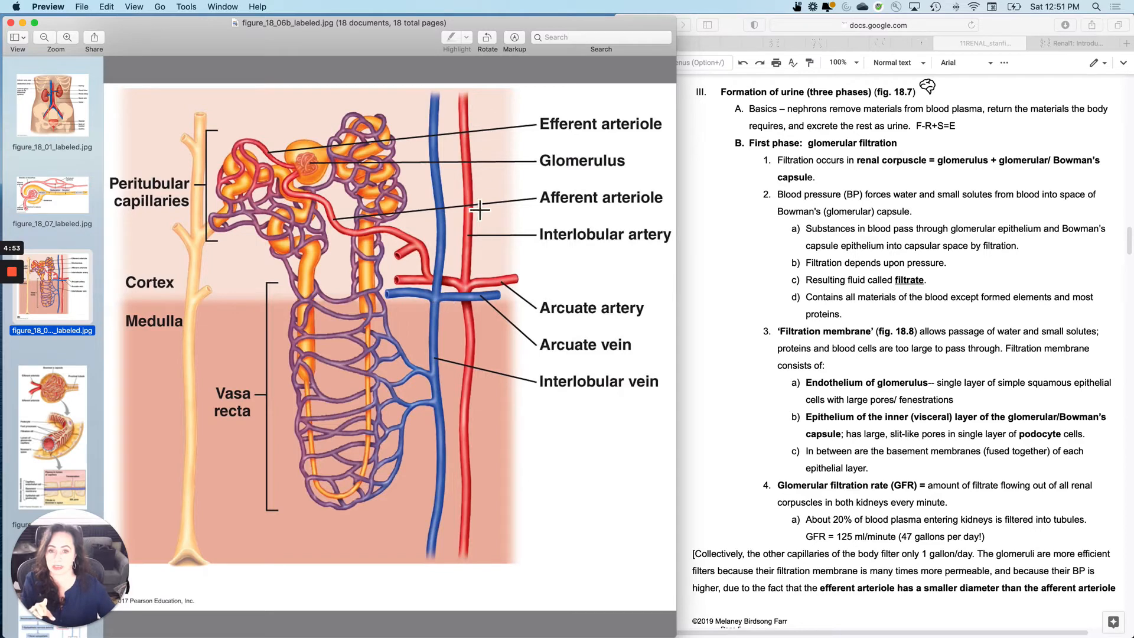
mouse_move(314, 188)
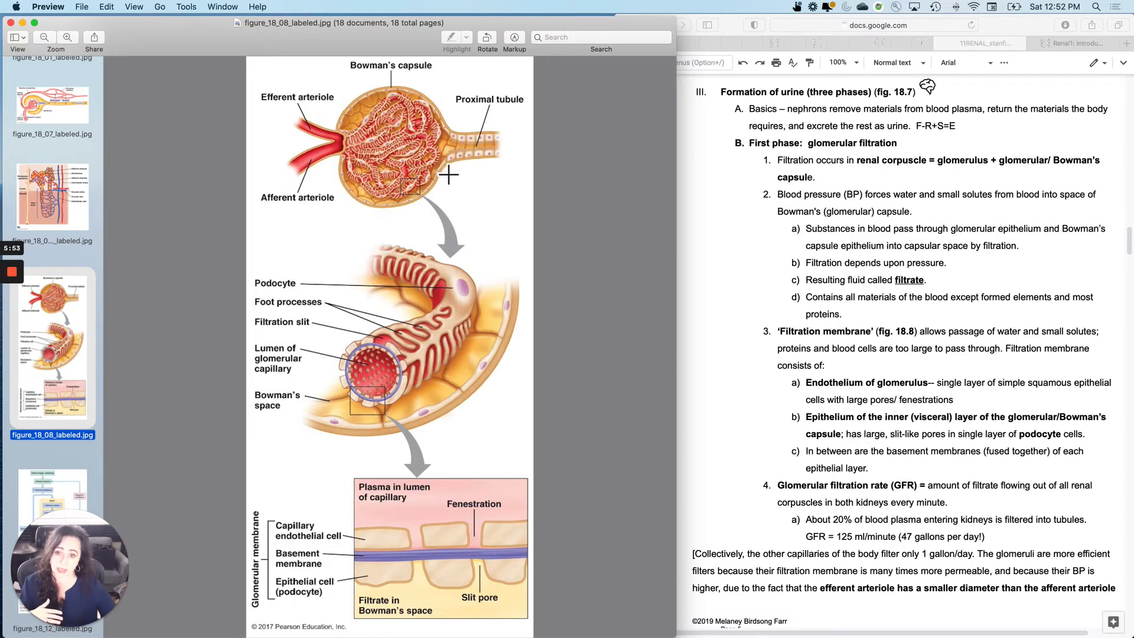
mouse_move(433, 194)
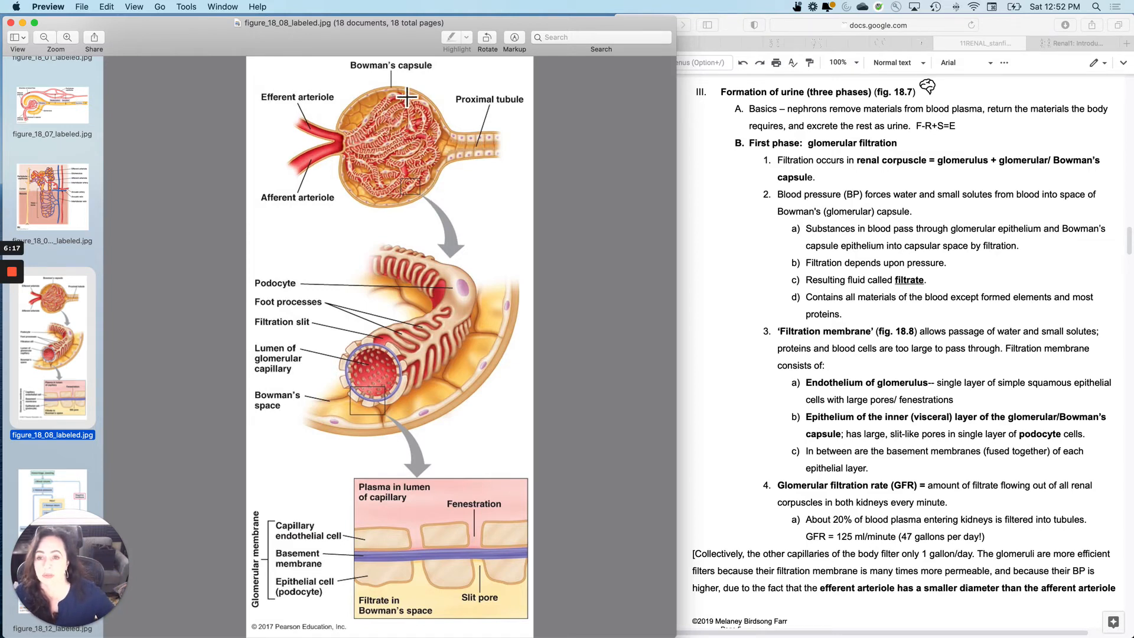
mouse_move(354, 169)
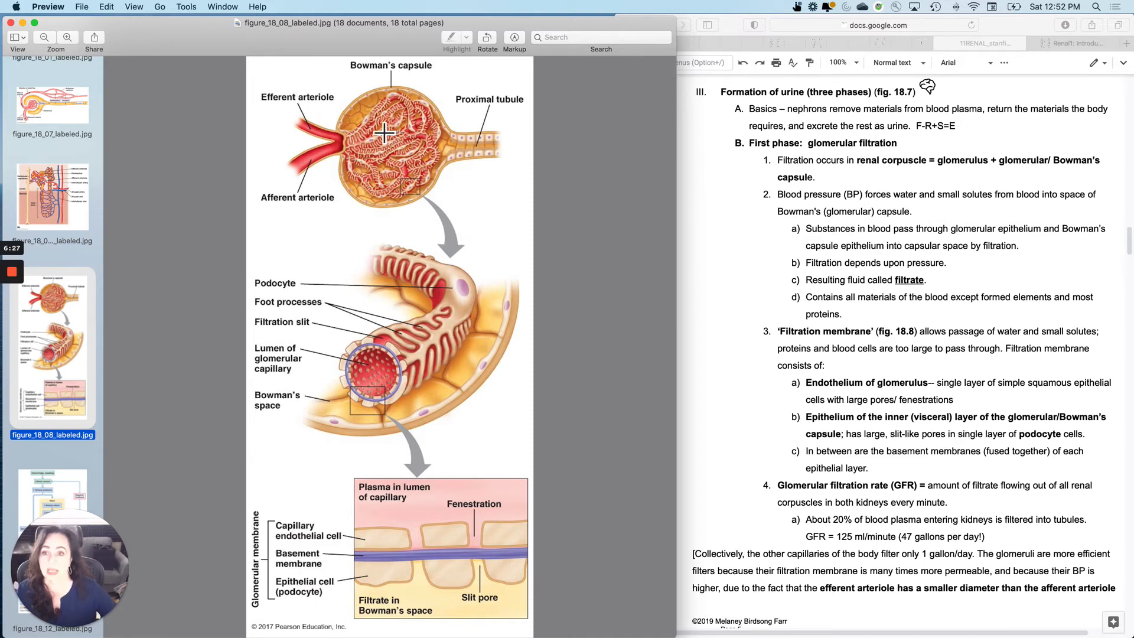
mouse_move(459, 149)
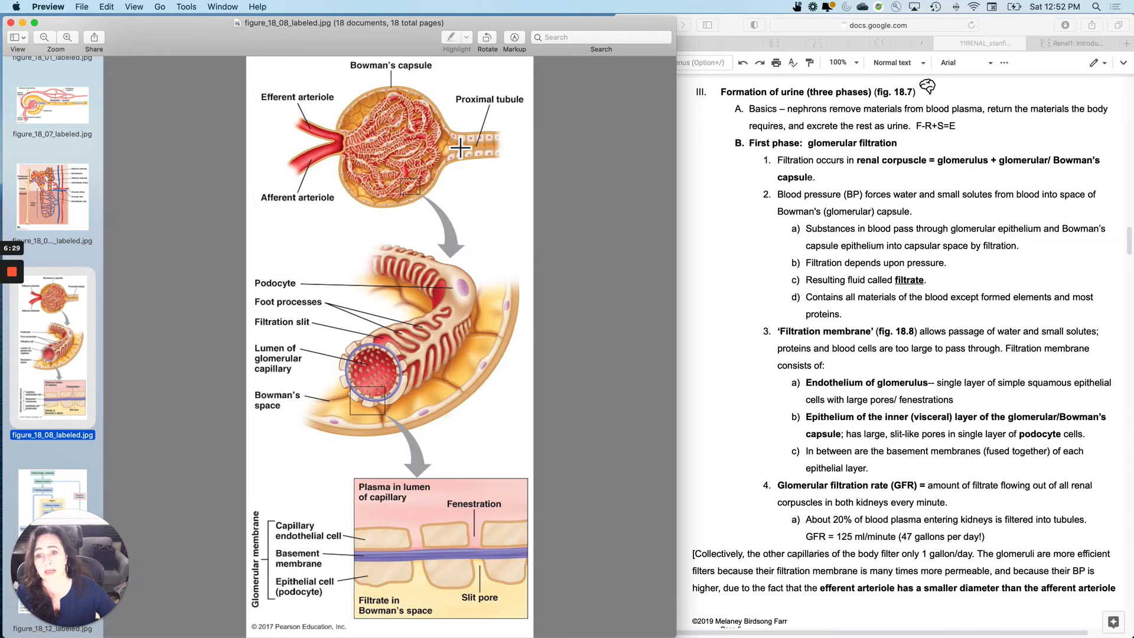
mouse_move(381, 122)
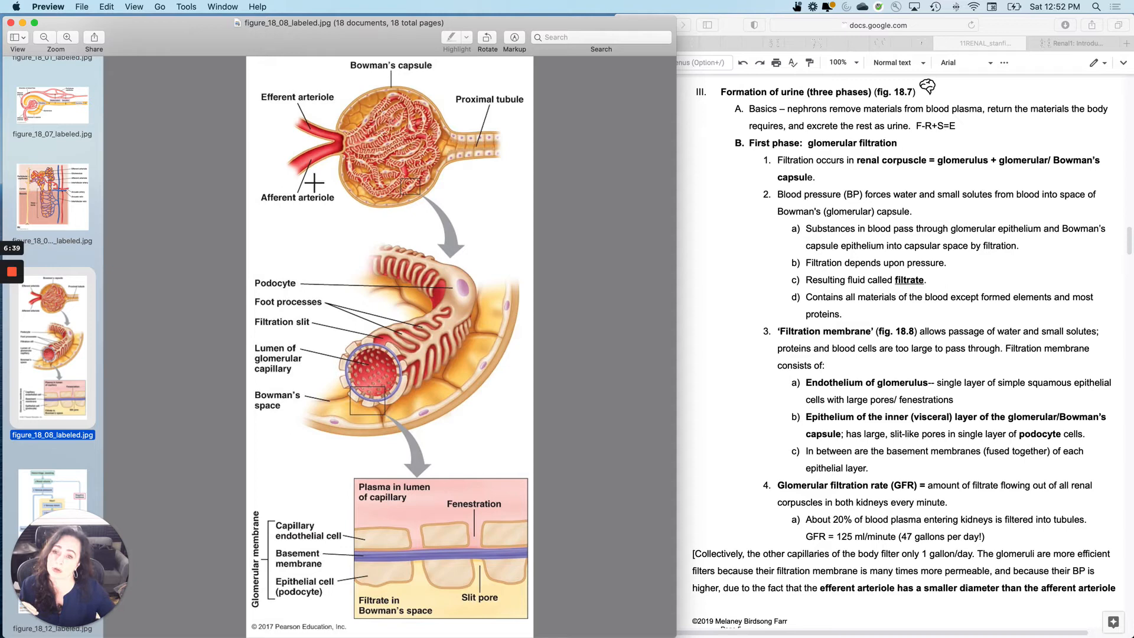
mouse_move(423, 193)
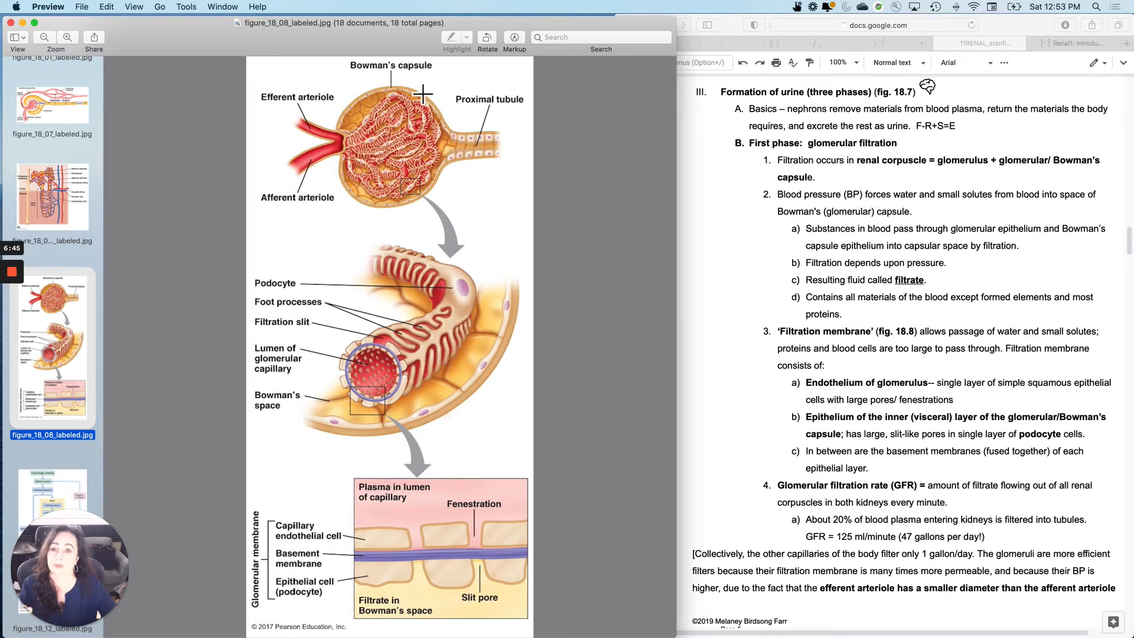
mouse_move(407, 210)
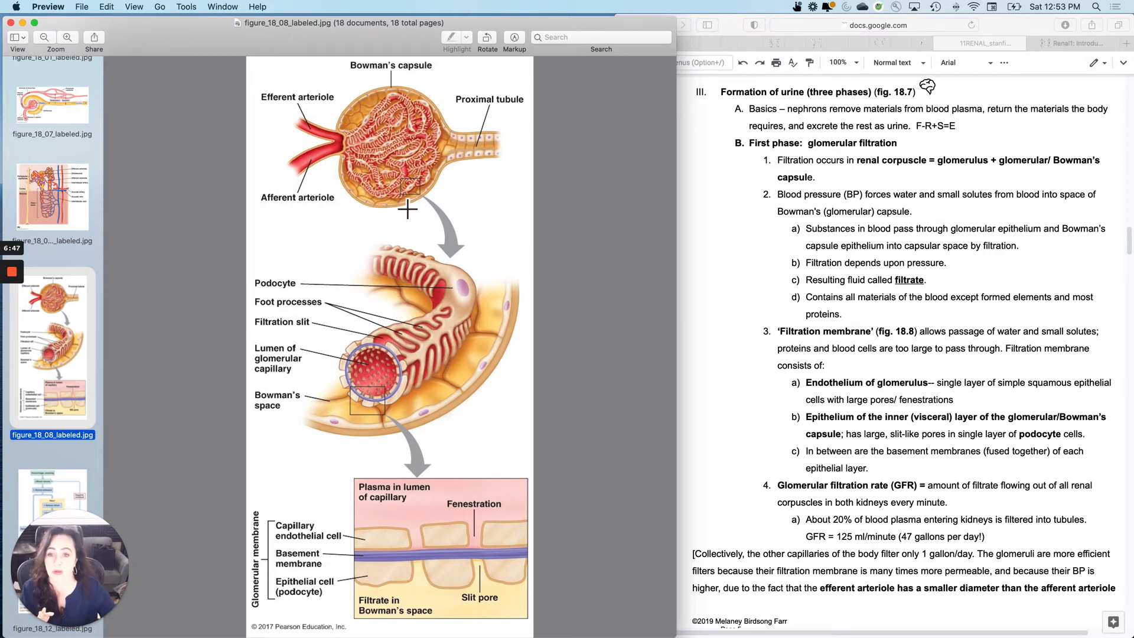
mouse_move(441, 200)
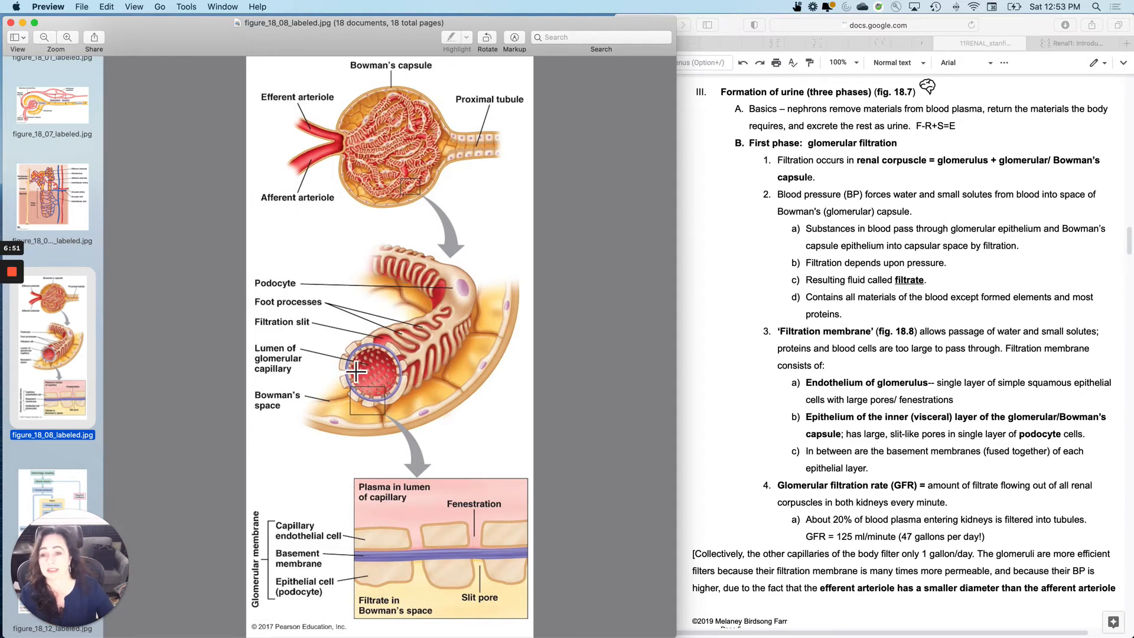
mouse_move(393, 391)
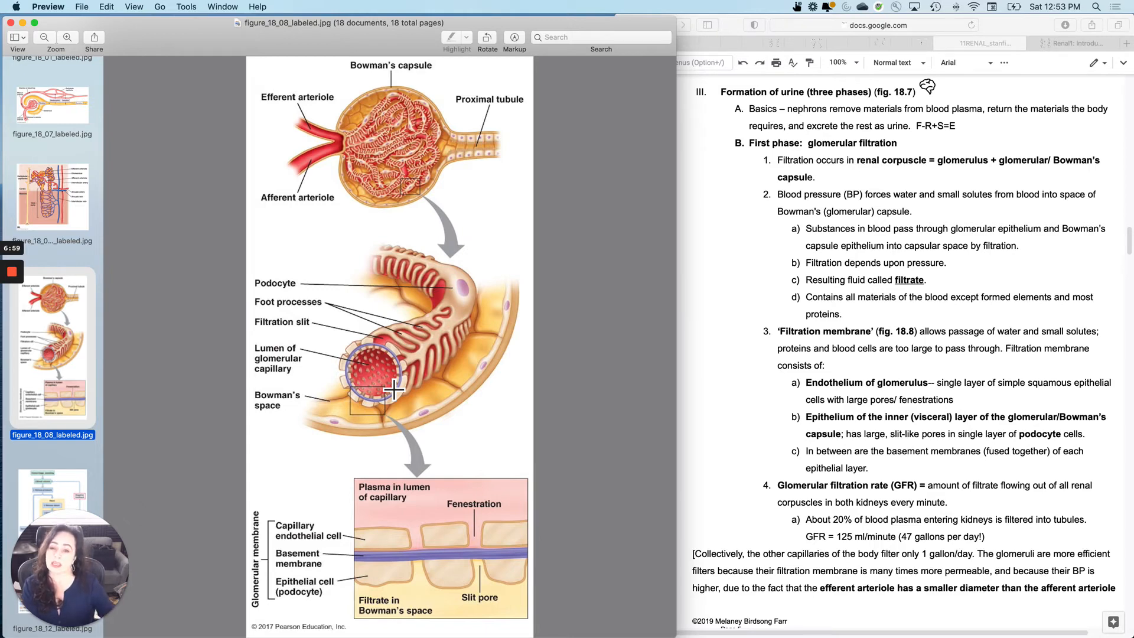
mouse_move(412, 417)
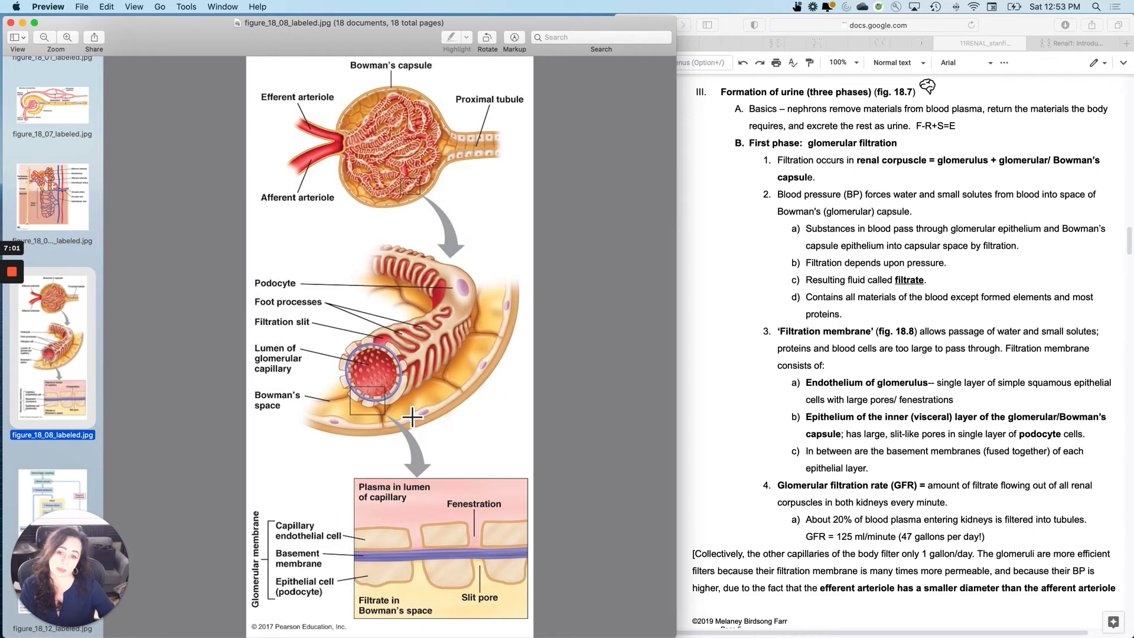
mouse_move(469, 291)
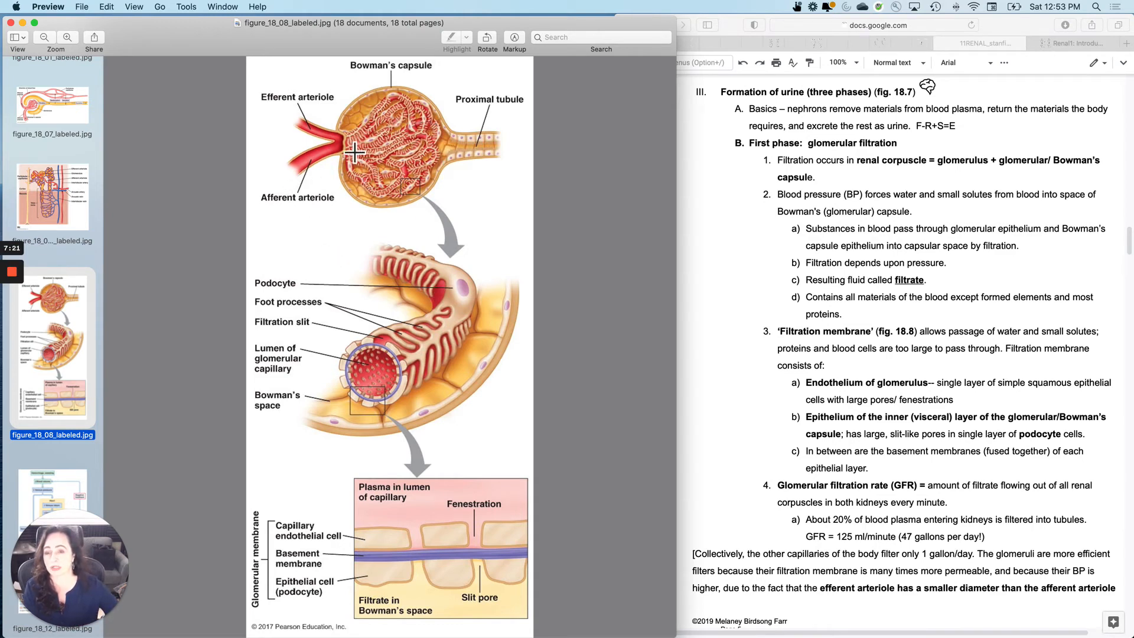
mouse_move(295, 118)
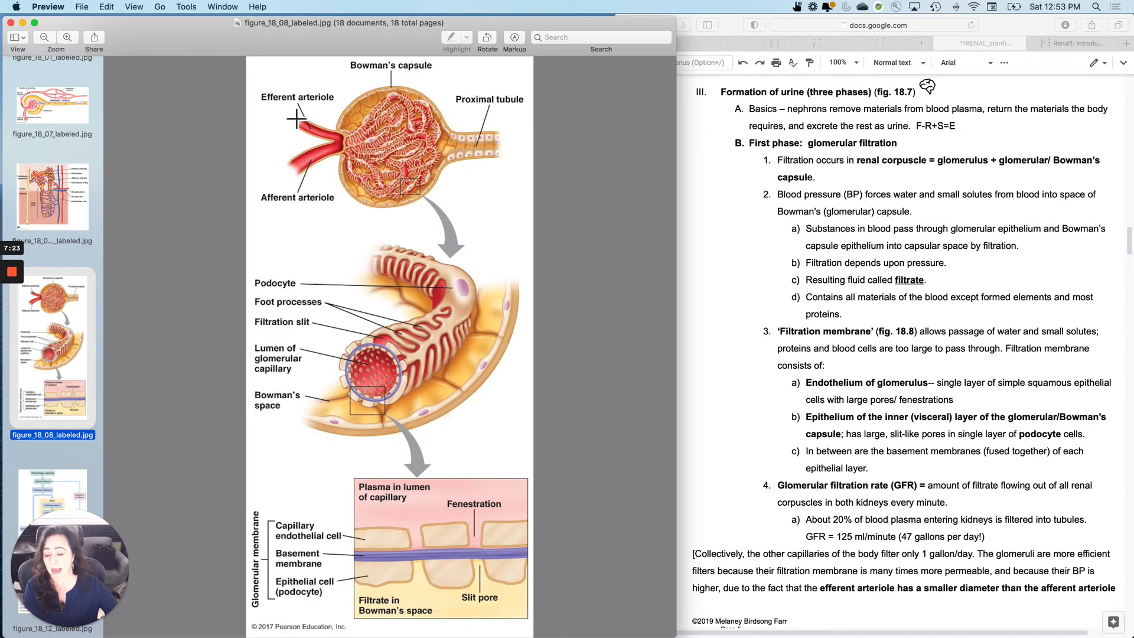
mouse_move(316, 153)
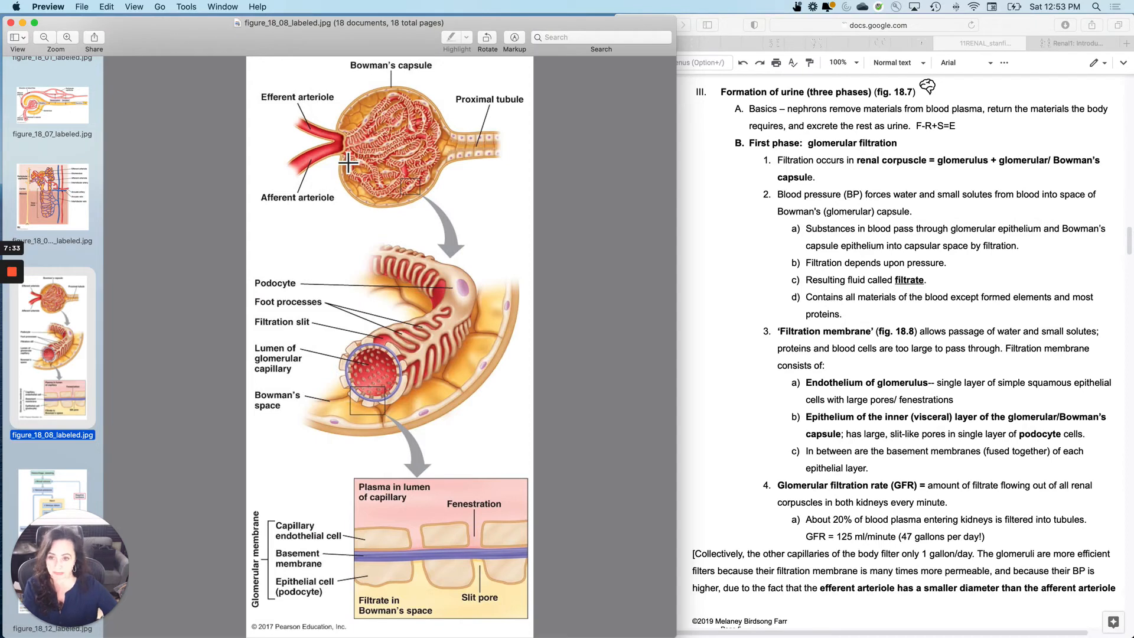
mouse_move(360, 173)
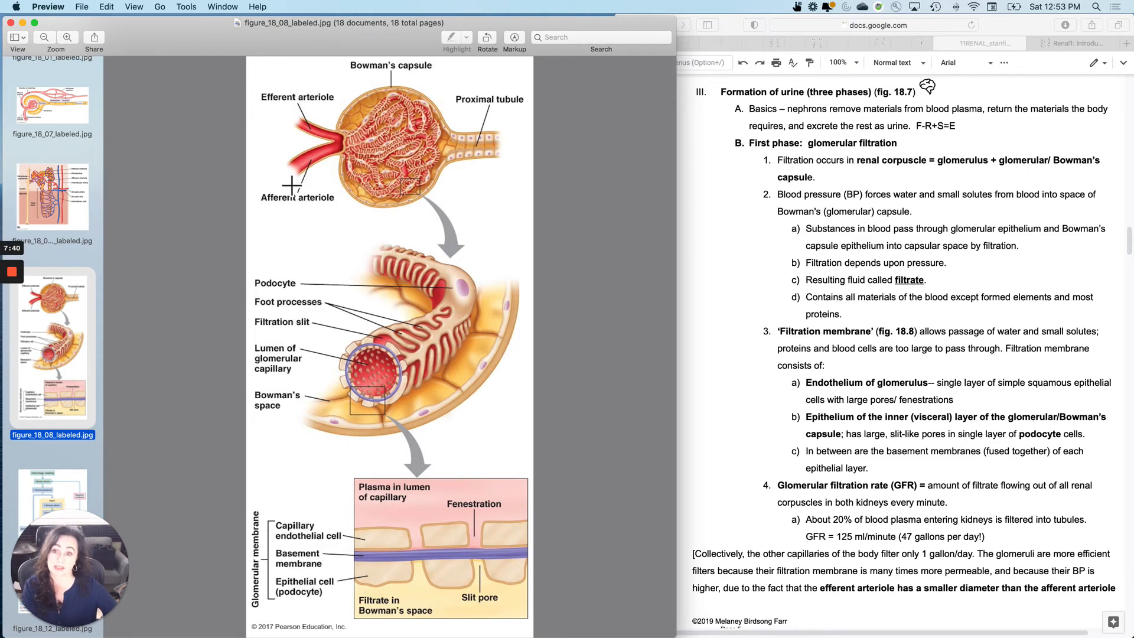
mouse_move(489, 166)
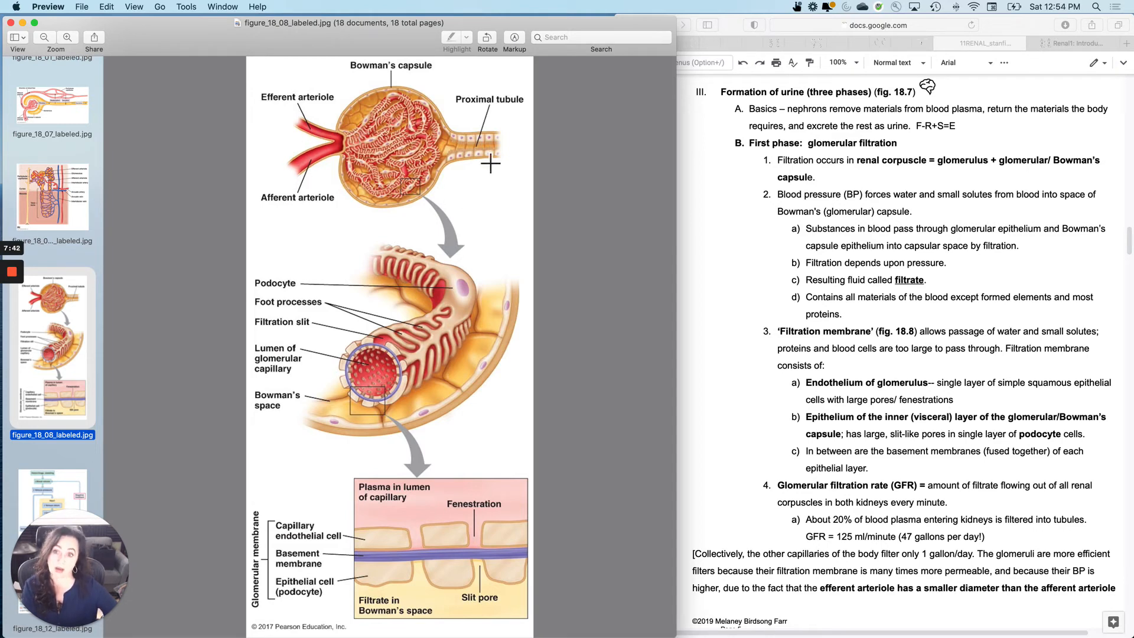
mouse_move(391, 172)
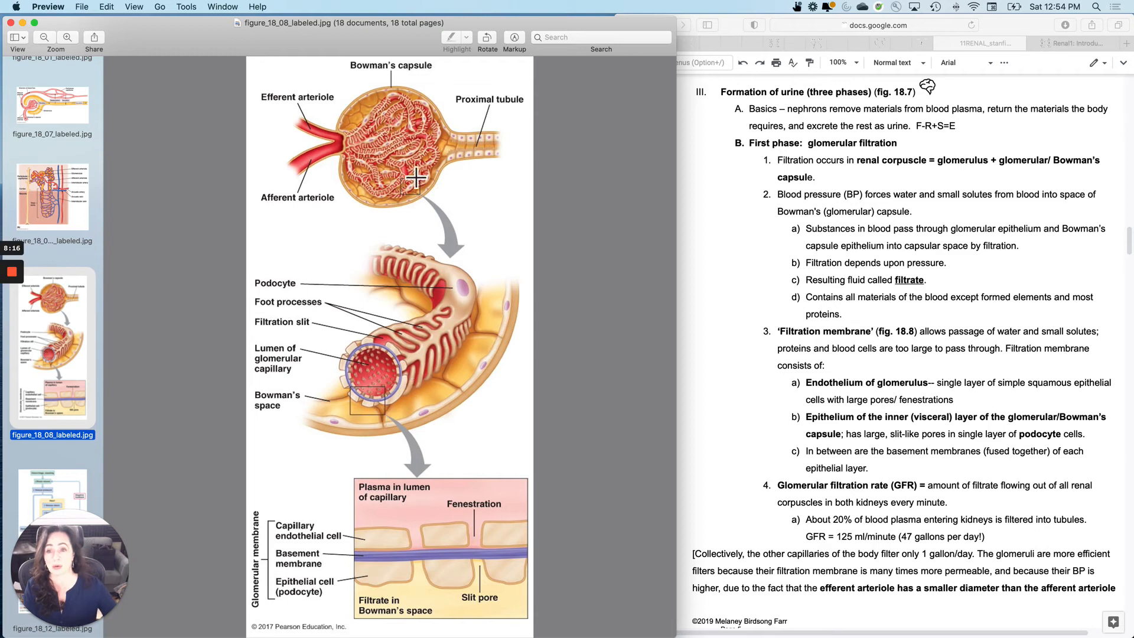
mouse_move(450, 150)
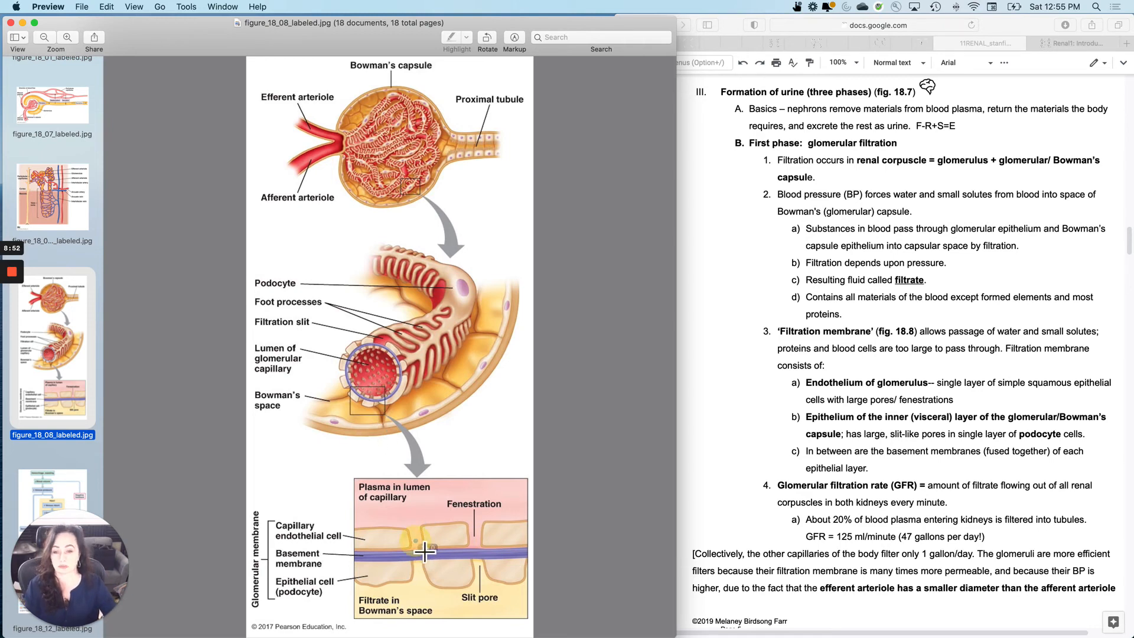
mouse_move(510, 557)
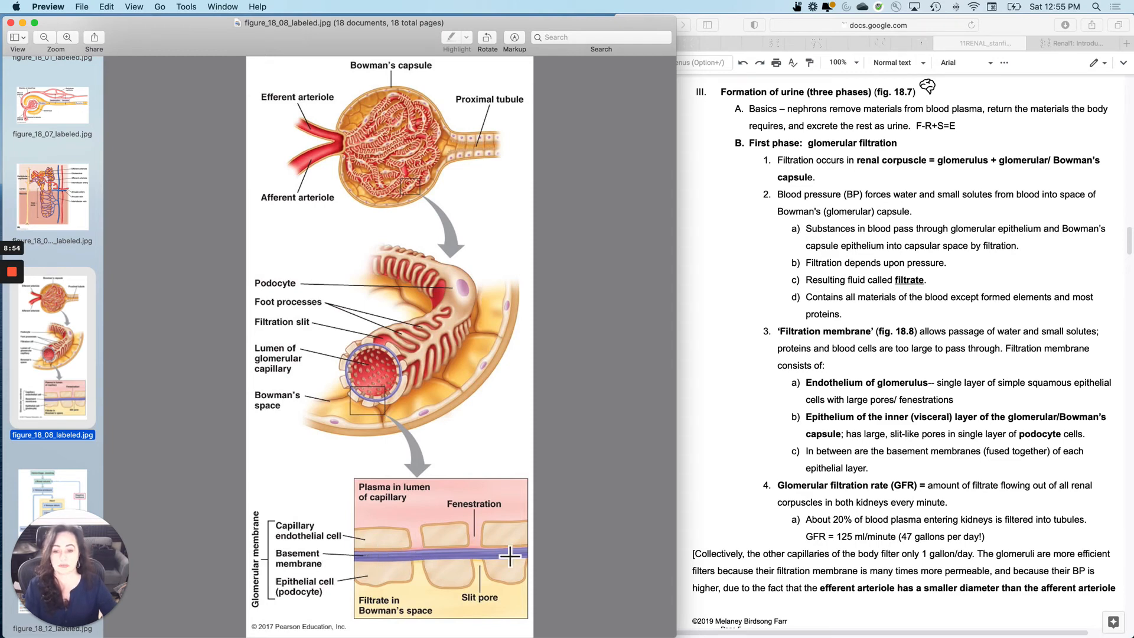
mouse_move(383, 545)
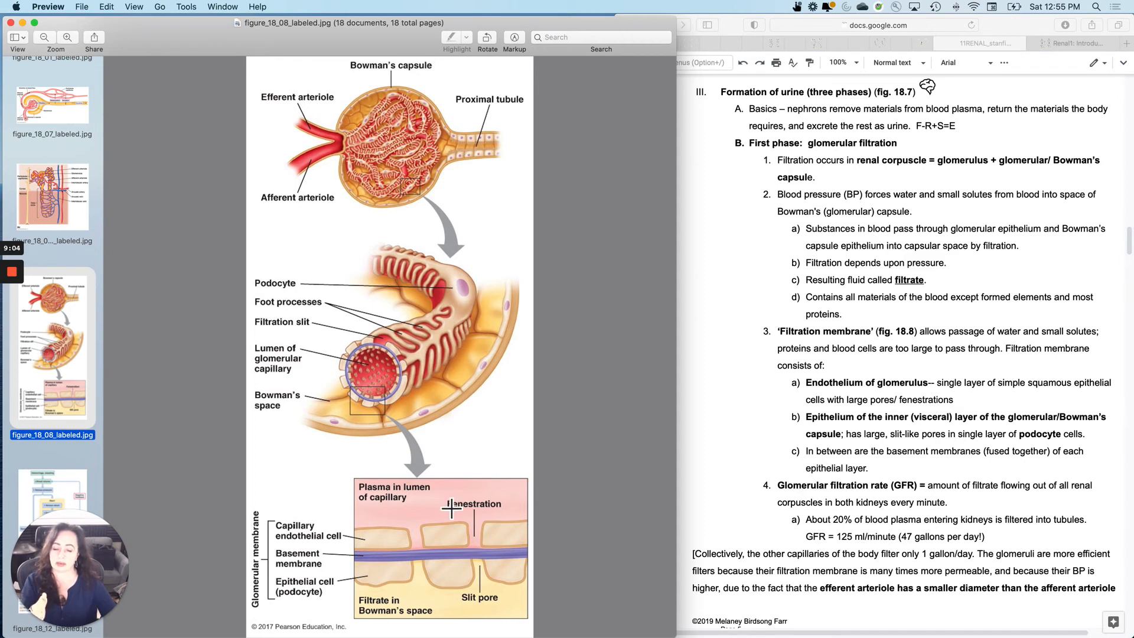
mouse_move(507, 579)
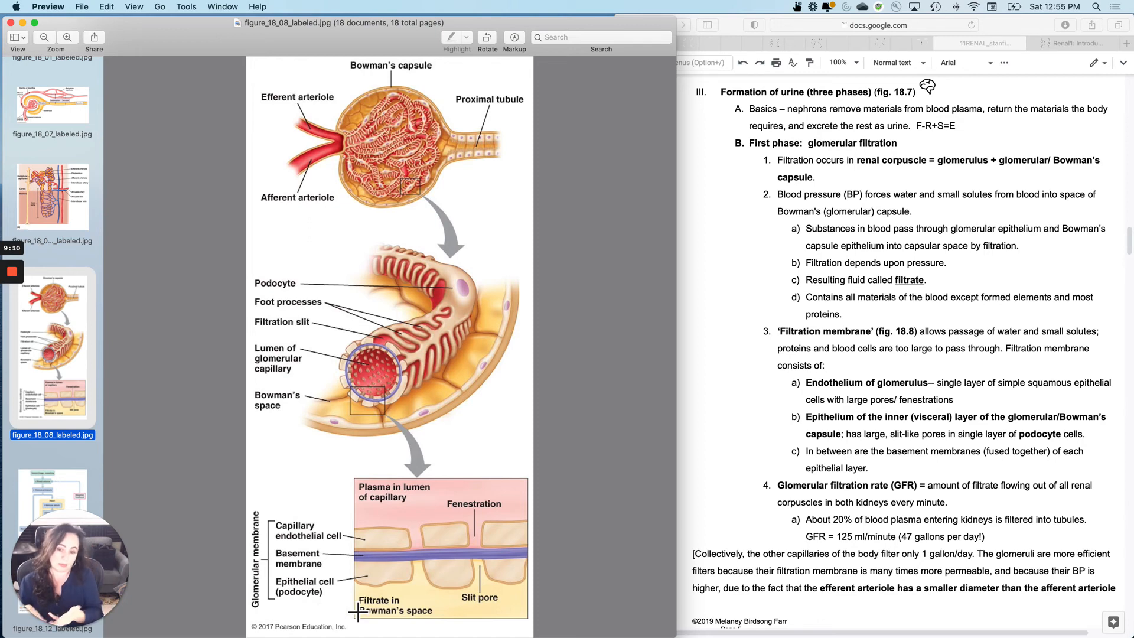
mouse_move(319, 366)
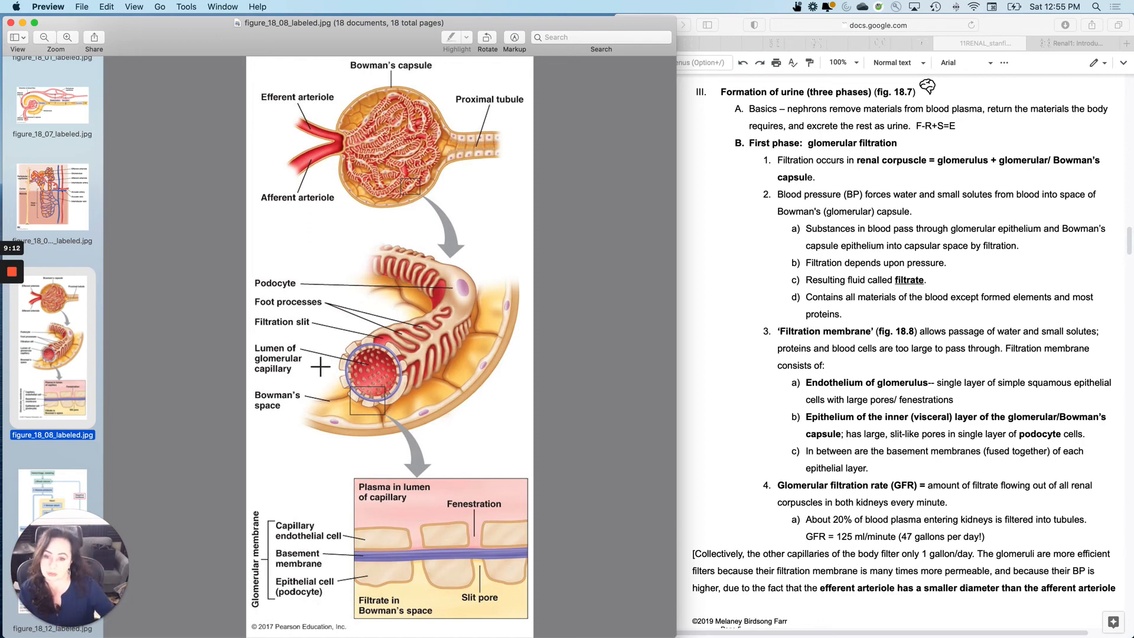
mouse_move(413, 430)
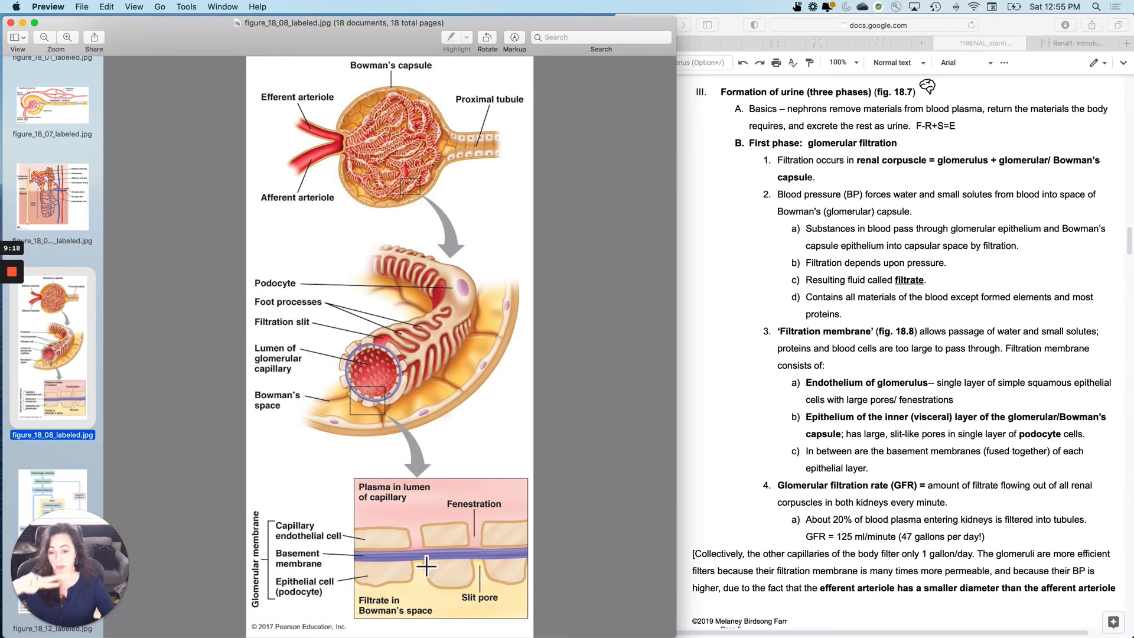
mouse_move(544, 568)
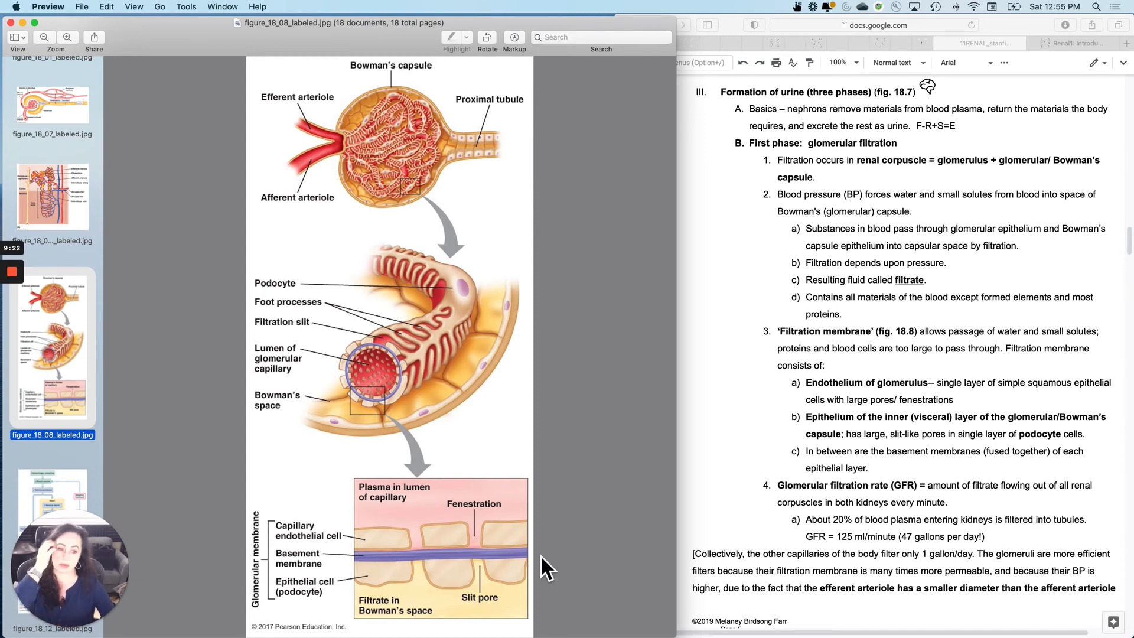
mouse_move(492, 582)
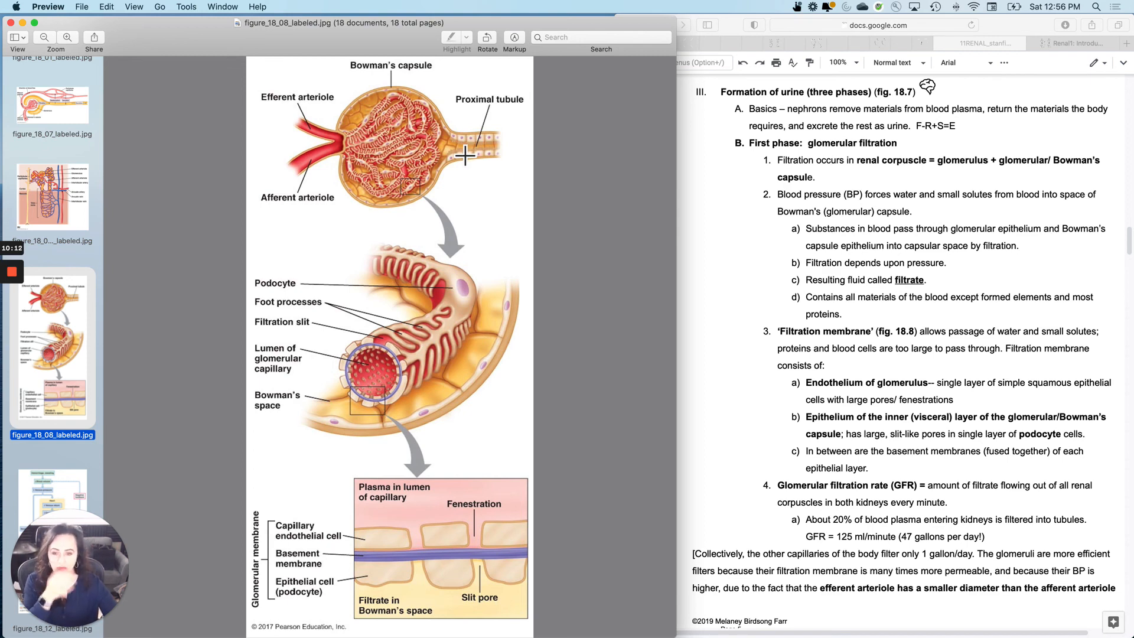
mouse_move(397, 171)
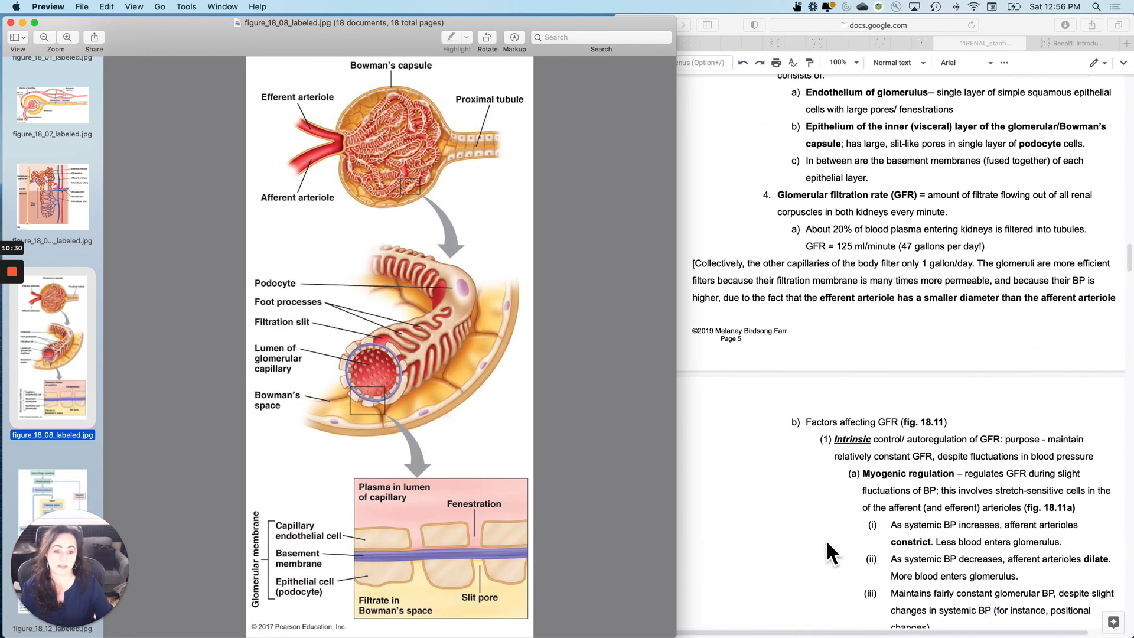
Step: Scroll the notes down to 'Factors affecting GFR' while the filtration figure stays shown
scroll(down, 3)
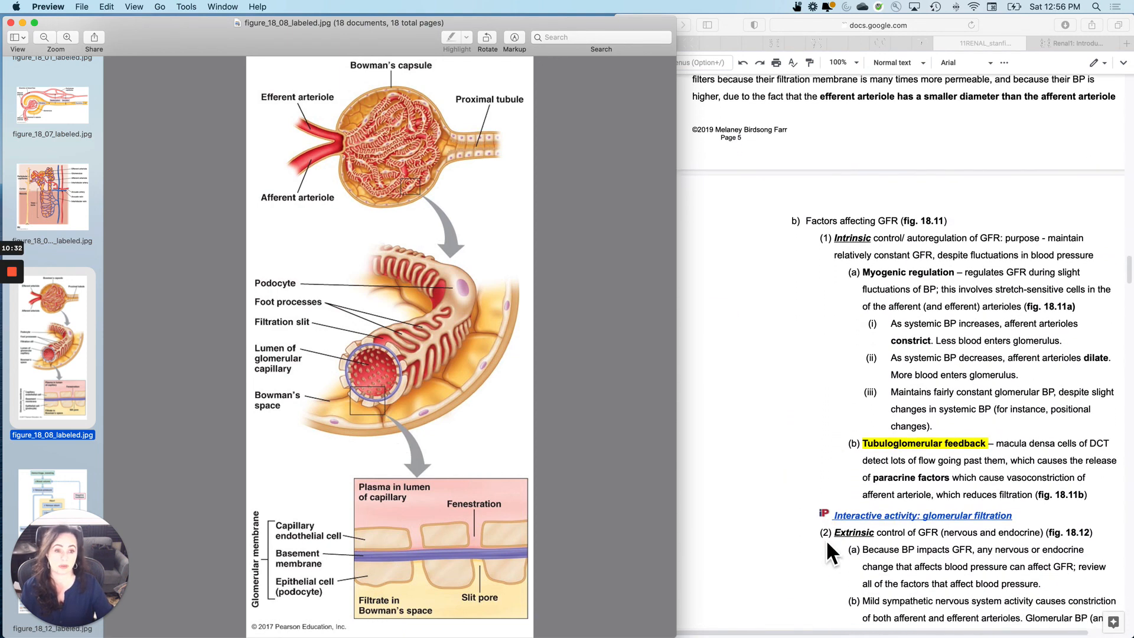